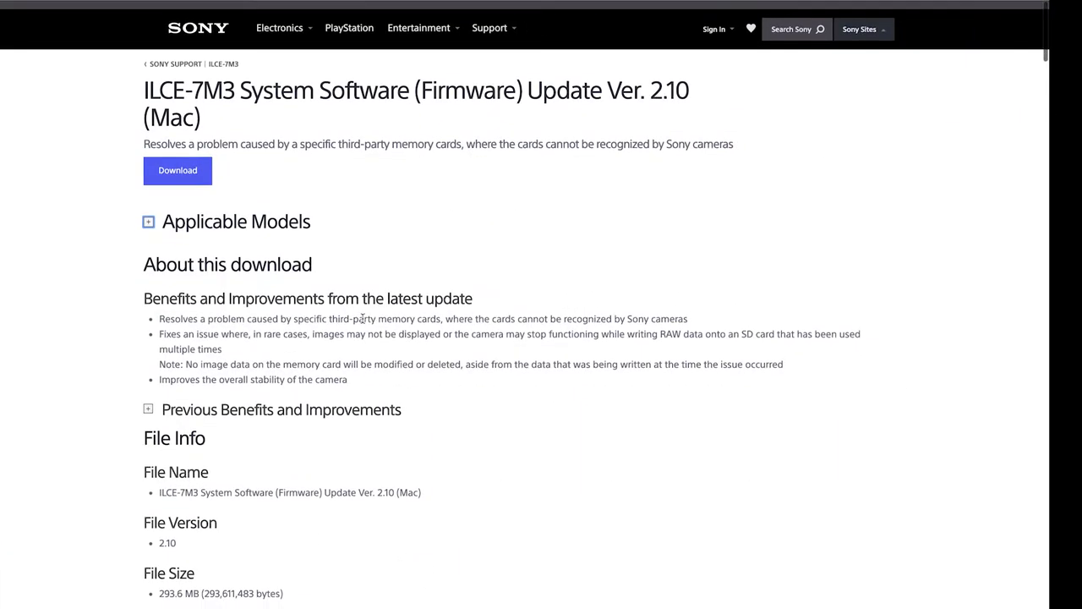
# Step: Accept the EULA and save the firmware 2.10 disk image to Documents
pyautogui.click(178, 169)
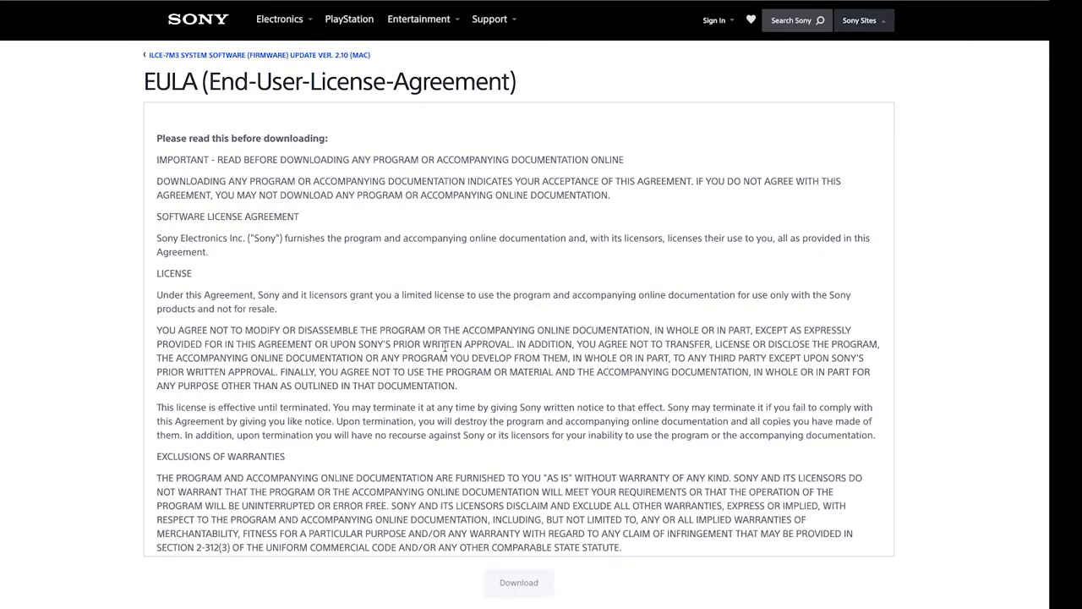
pyautogui.scroll(-3)
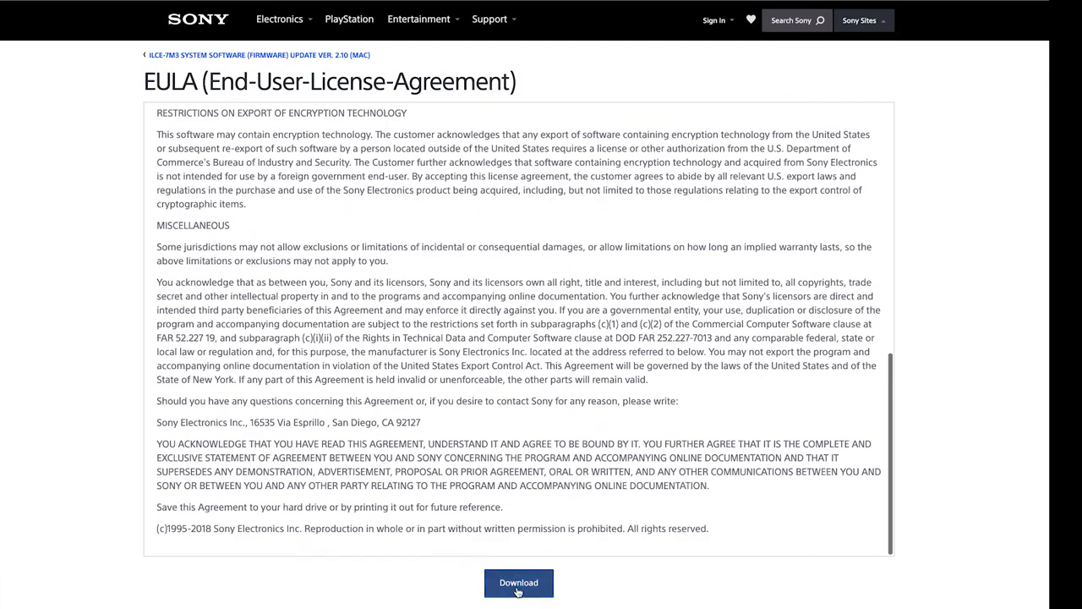
pyautogui.click(517, 582)
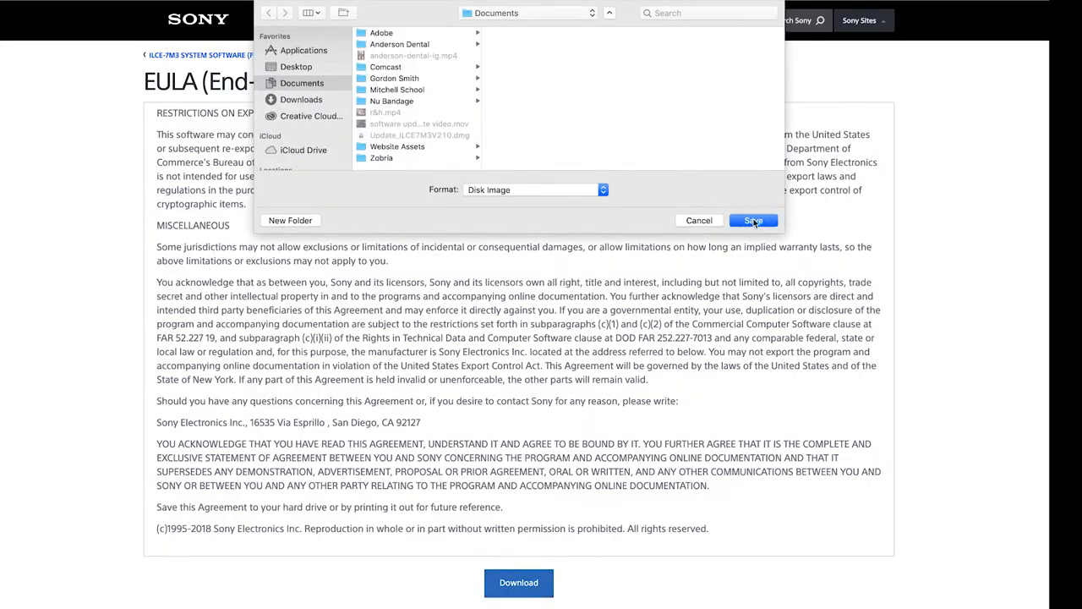
pyautogui.click(751, 220)
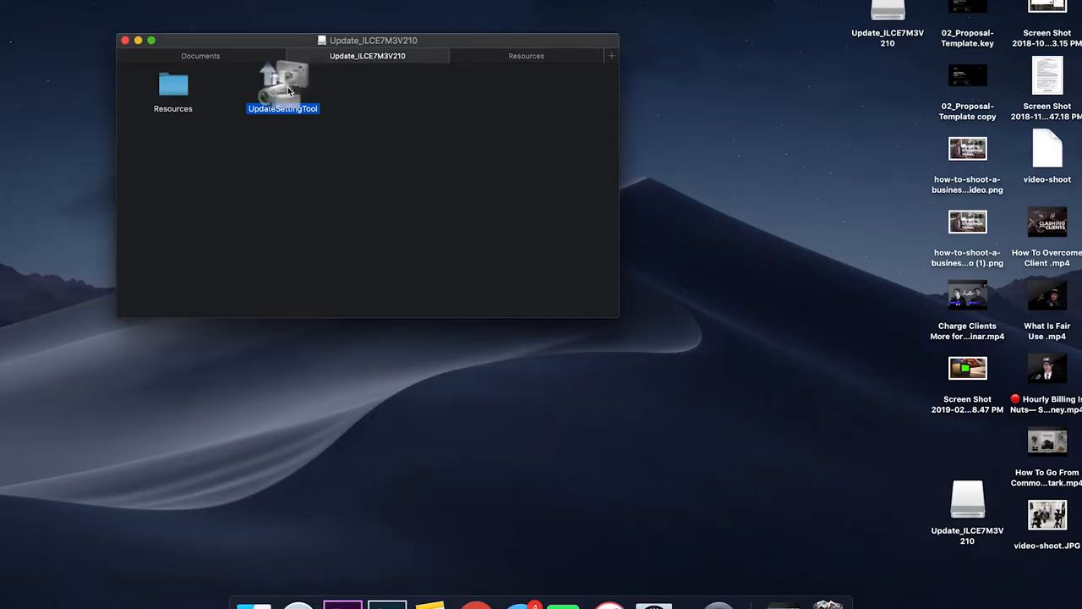
# Step: Launch UpdateSettingTool from the disk image, confirm the security warning and enter the admin password
pyautogui.doubleClick(282, 81)
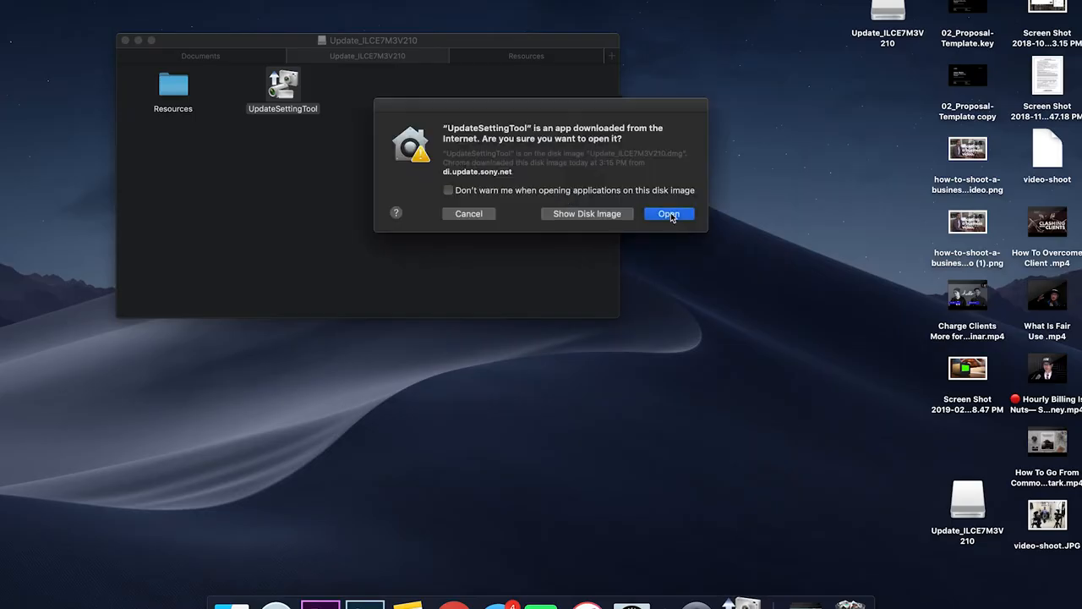
pyautogui.click(668, 213)
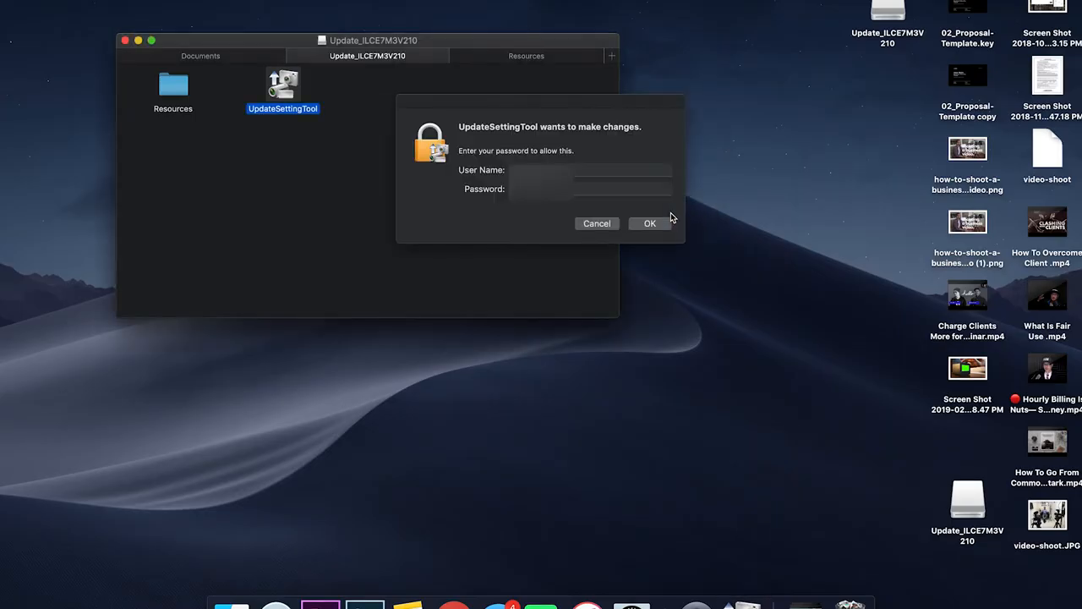
pyautogui.click(622, 190)
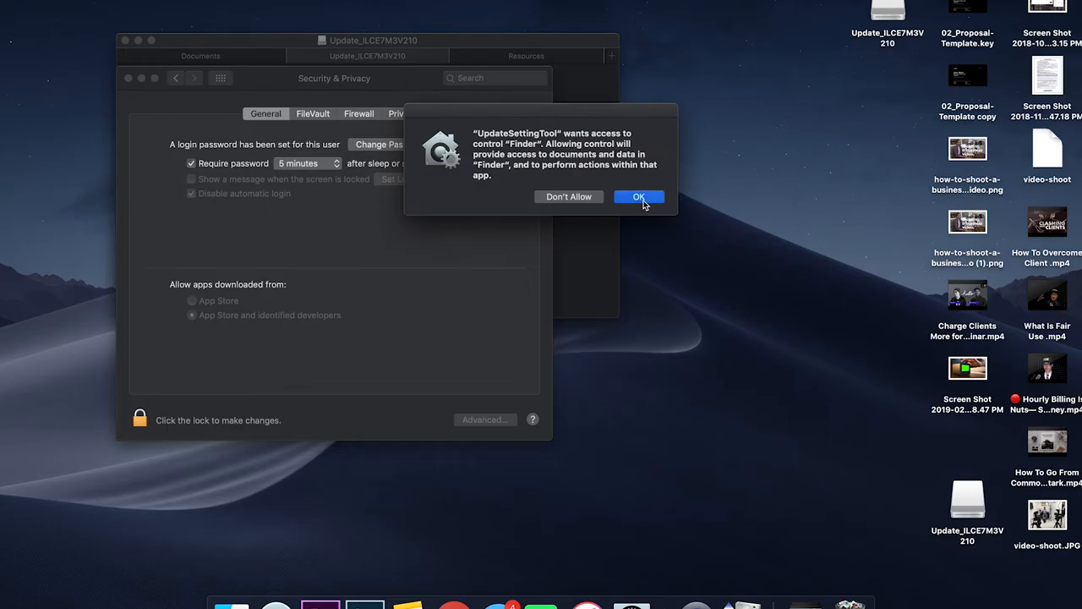
# Step: Allow UpdateSettingTool to control Finder
pyautogui.click(639, 196)
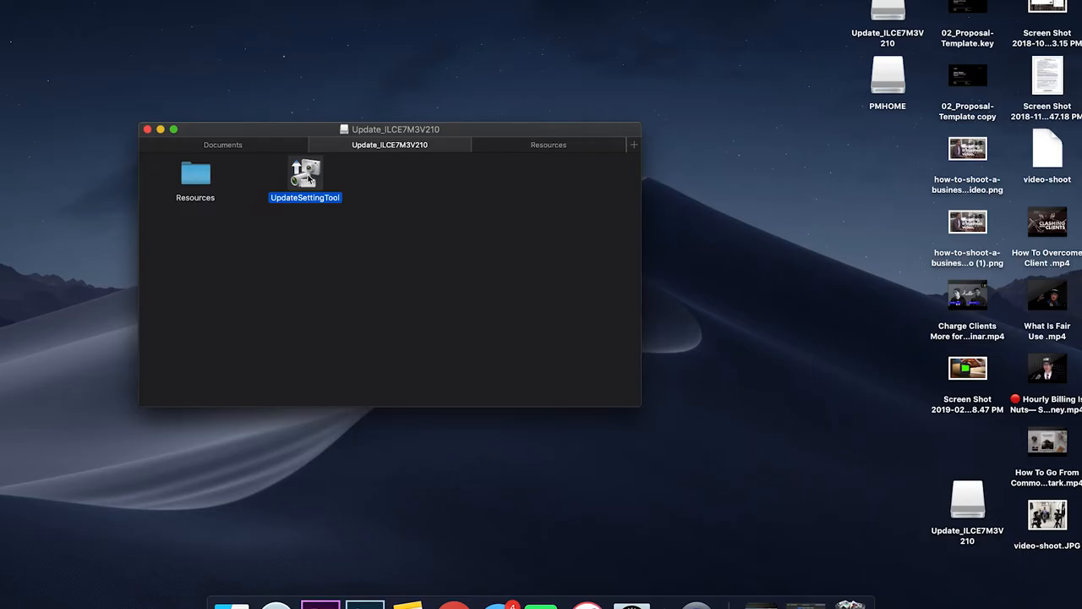
# Step: Re-run UpdateSettingTool and approve its changes with the admin password
pyautogui.doubleClick(304, 175)
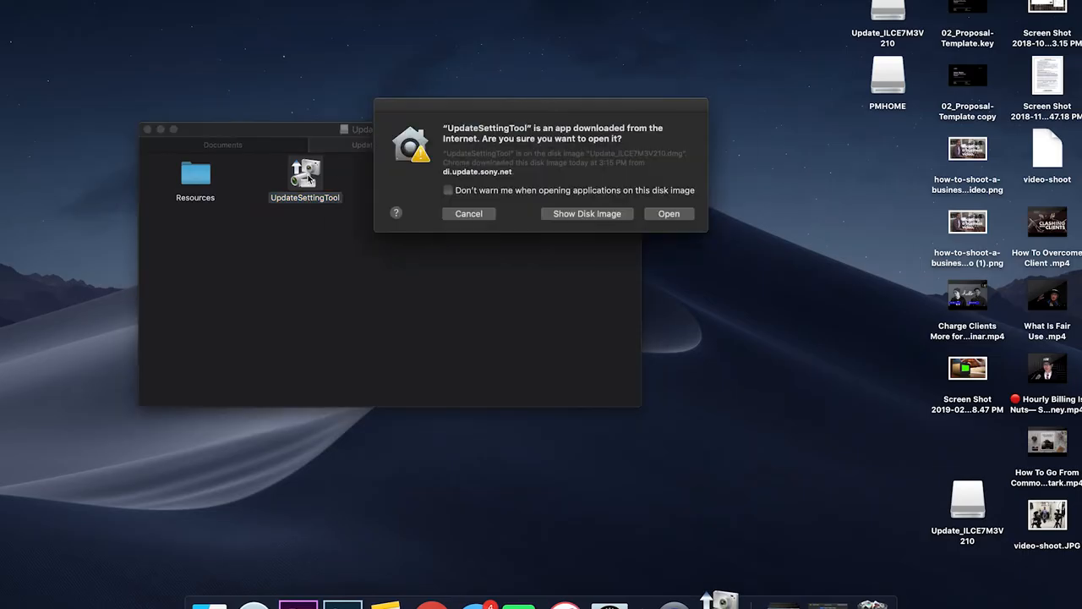
pyautogui.click(669, 213)
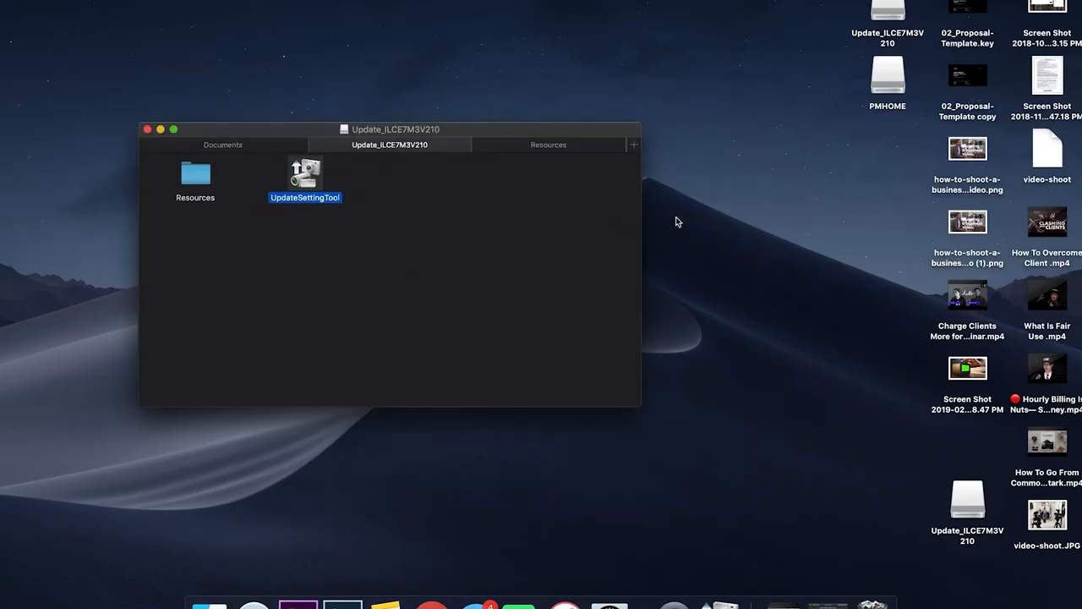
pyautogui.doubleClick(304, 173)
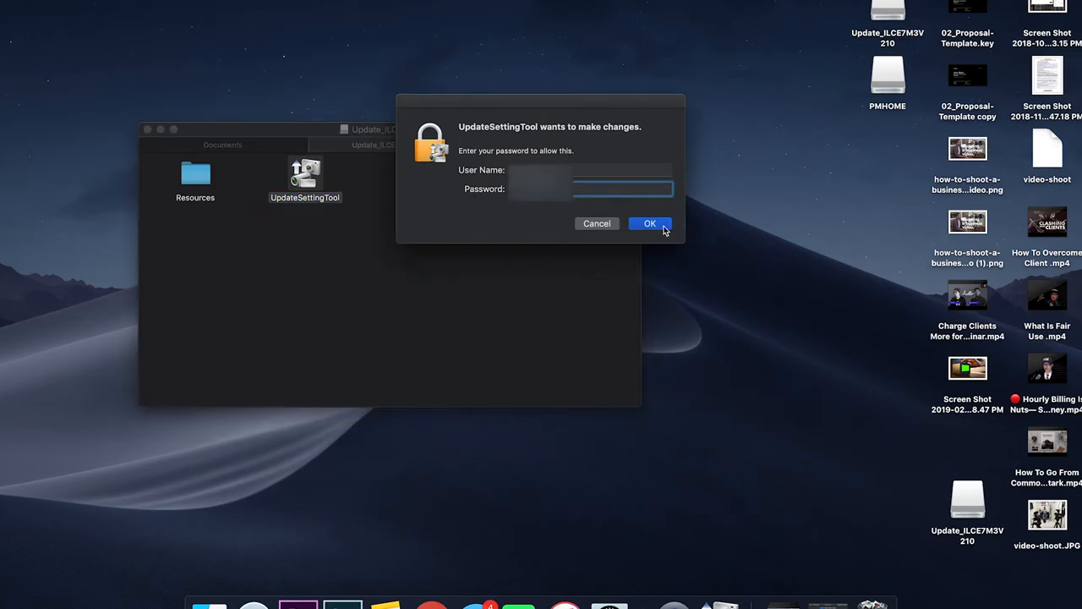
pyautogui.click(649, 223)
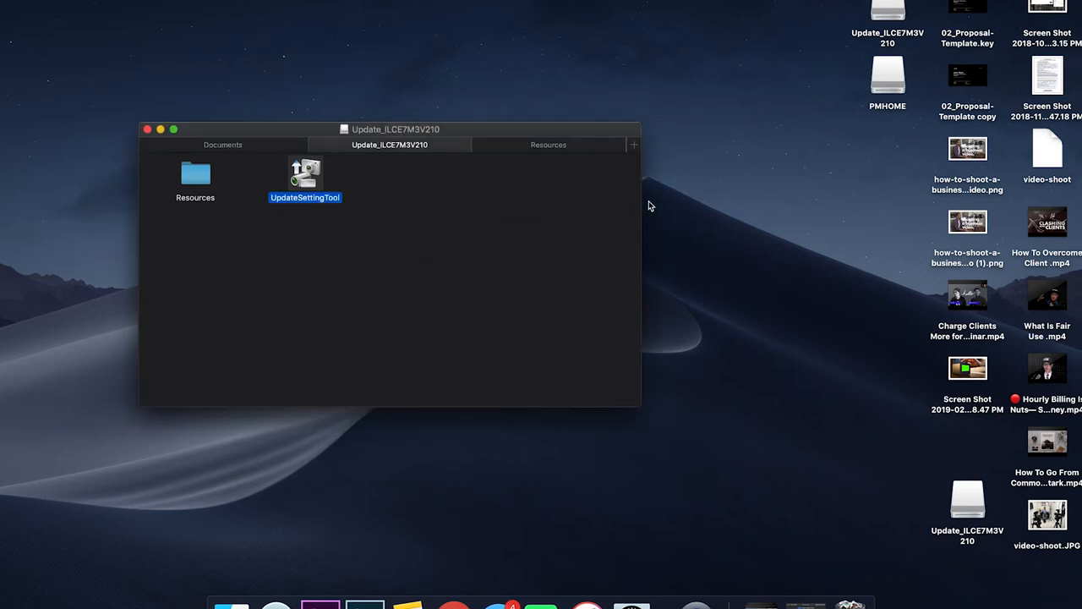
pyautogui.moveTo(156, 168)
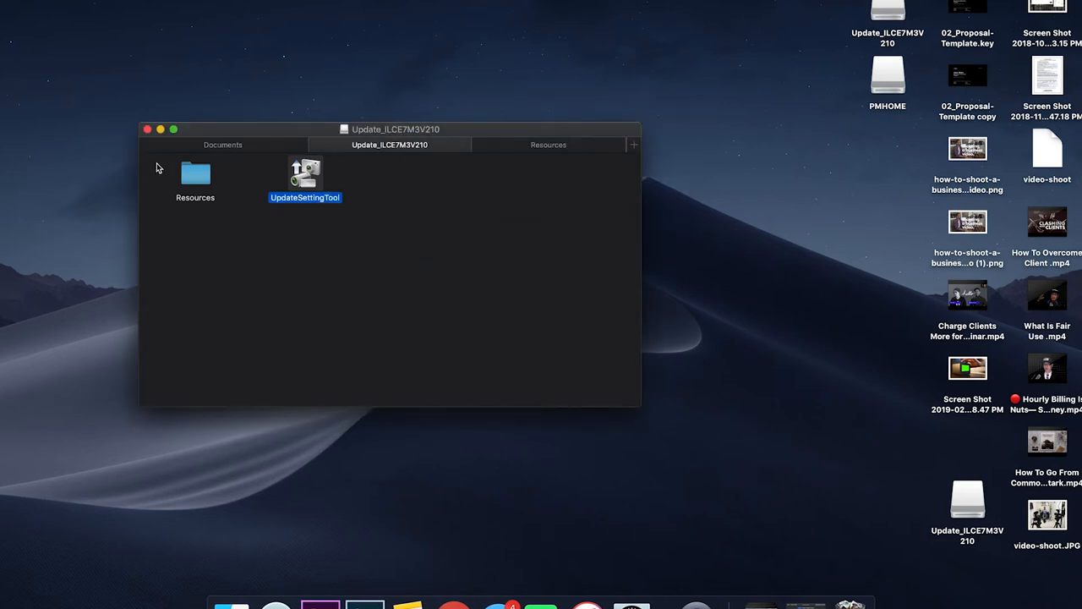
# Step: Launch SystemSoftwareUpdater from the Resources folder and confirm opening it
pyautogui.click(547, 145)
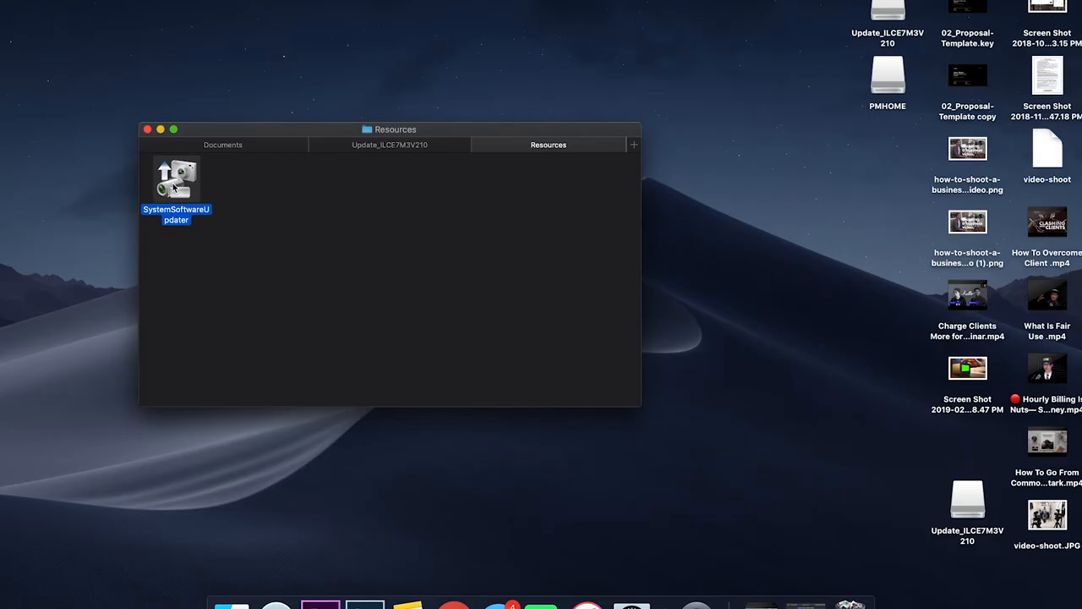
pyautogui.doubleClick(176, 179)
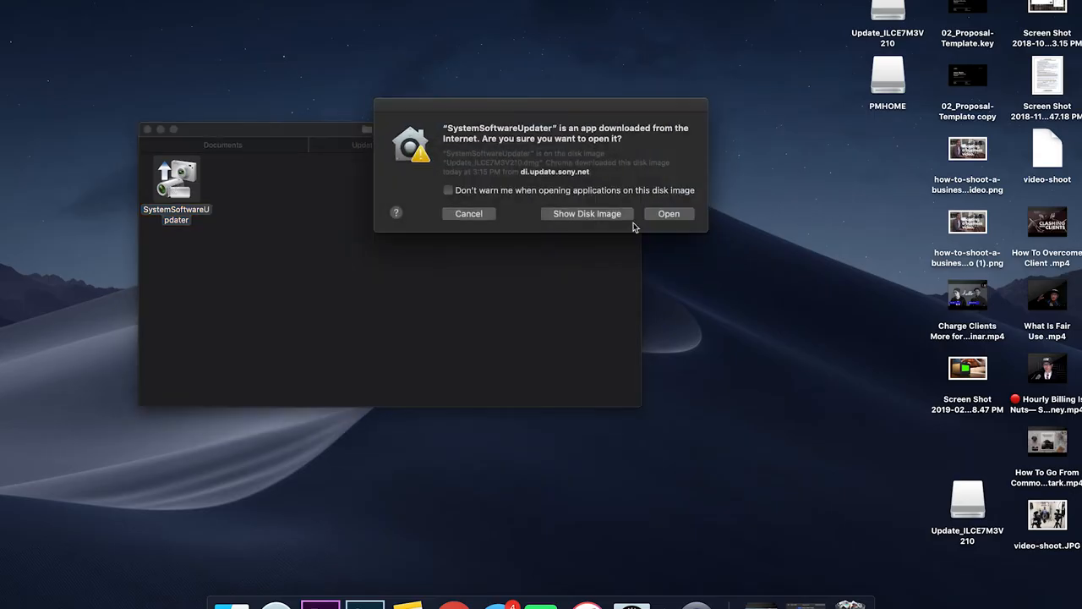
pyautogui.click(668, 213)
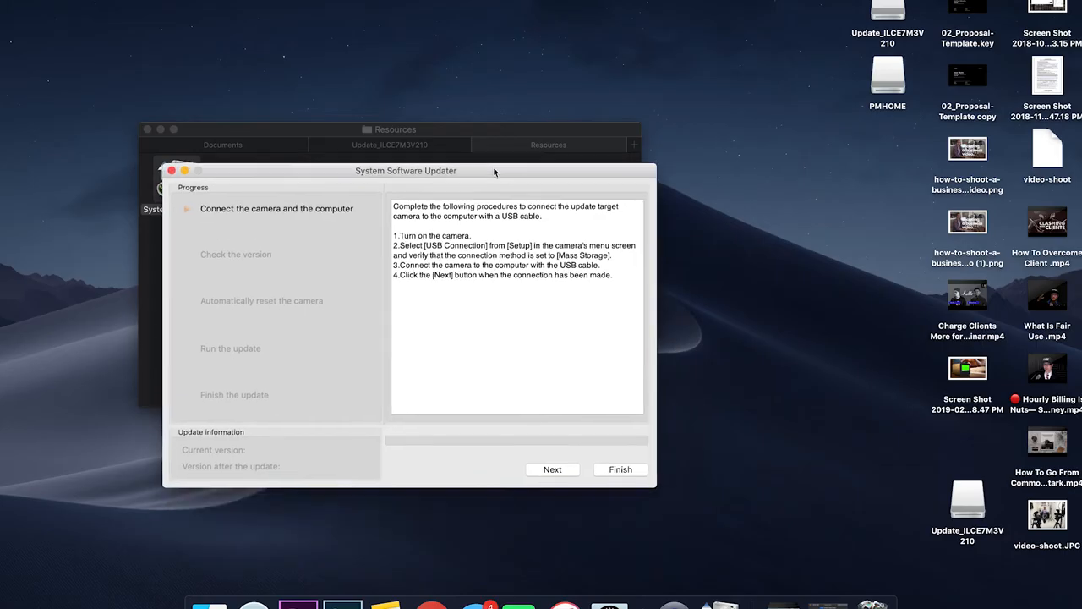
# Step: Confirm camera connection and the 1.01 to 2.10 version check to start the automatic reset
pyautogui.click(551, 470)
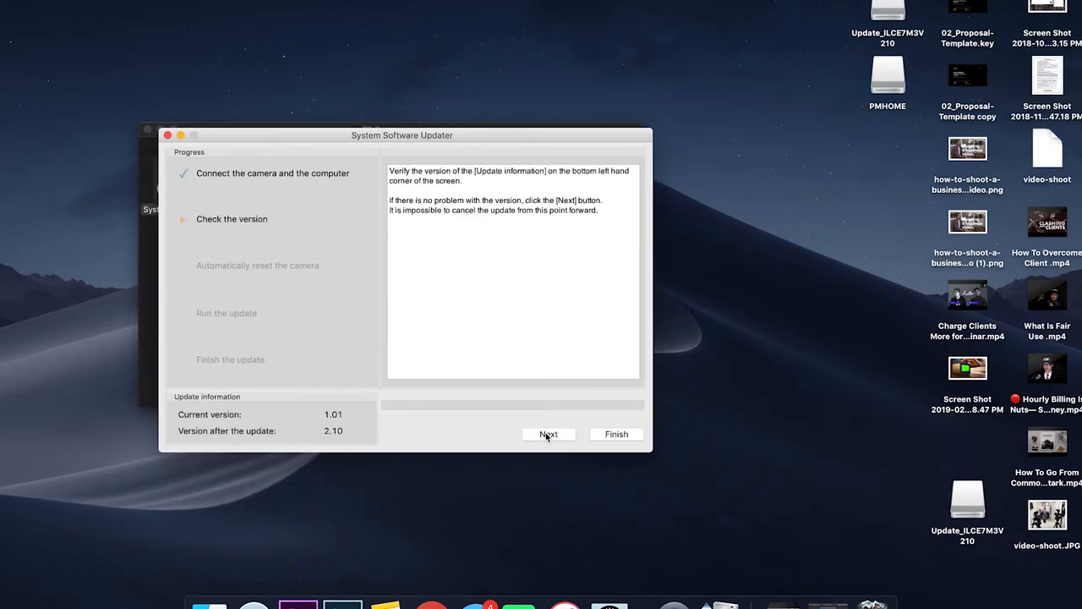
pyautogui.click(548, 432)
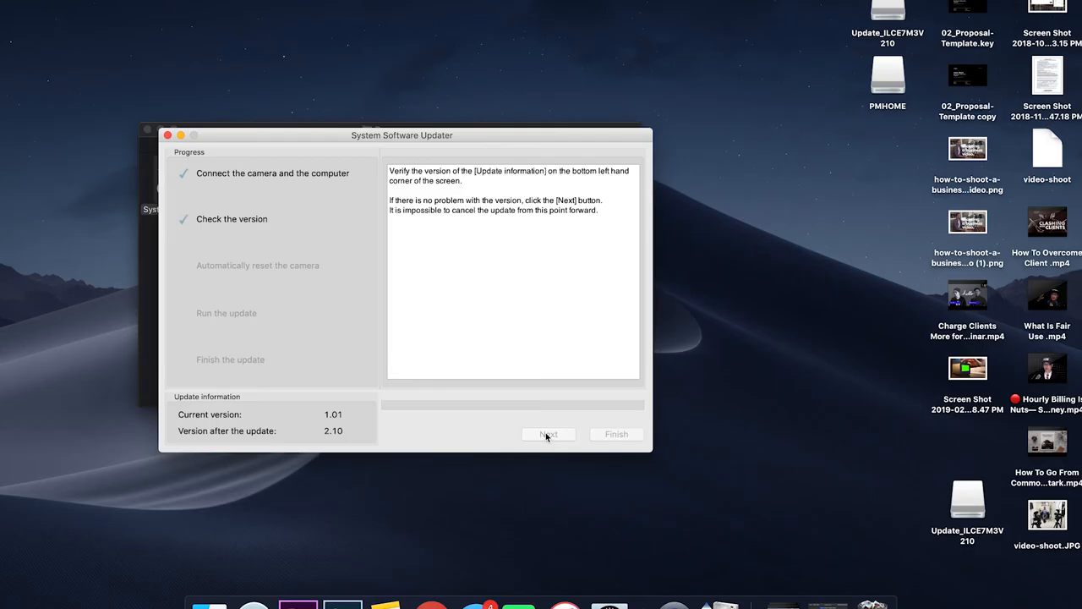
pyautogui.click(548, 433)
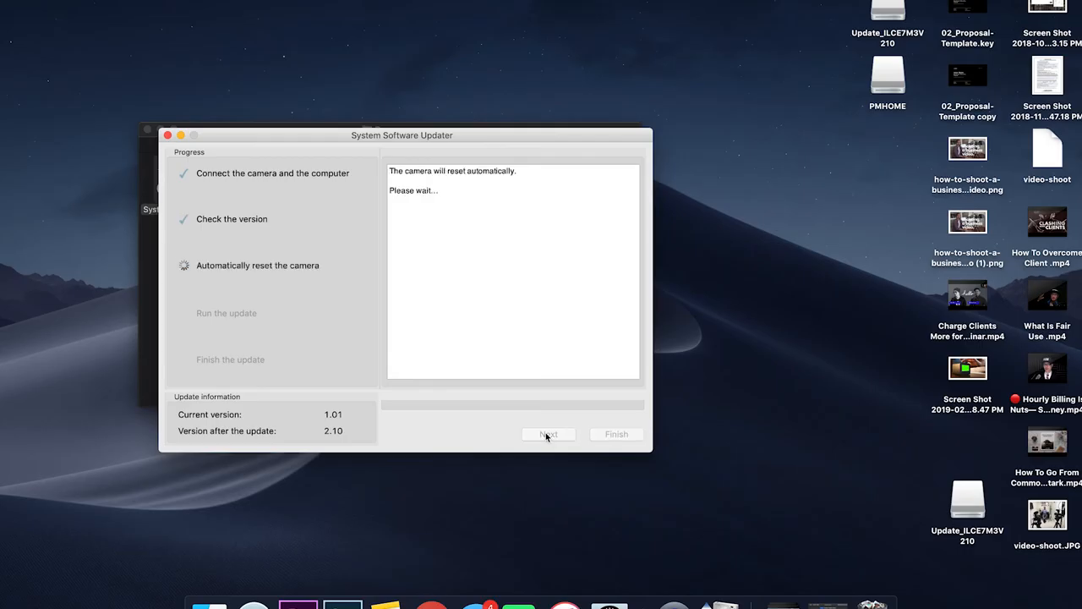